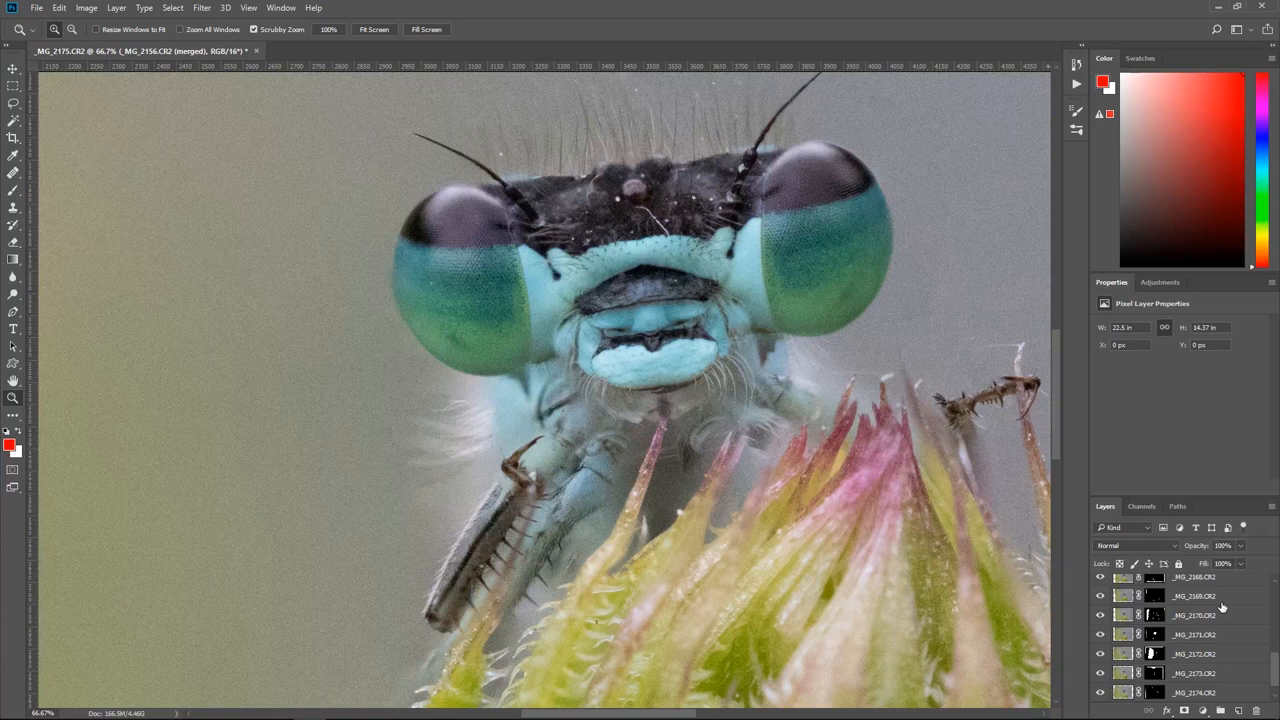
Add a blank layer and circle the haloed hair beside the body in red
click(14, 190)
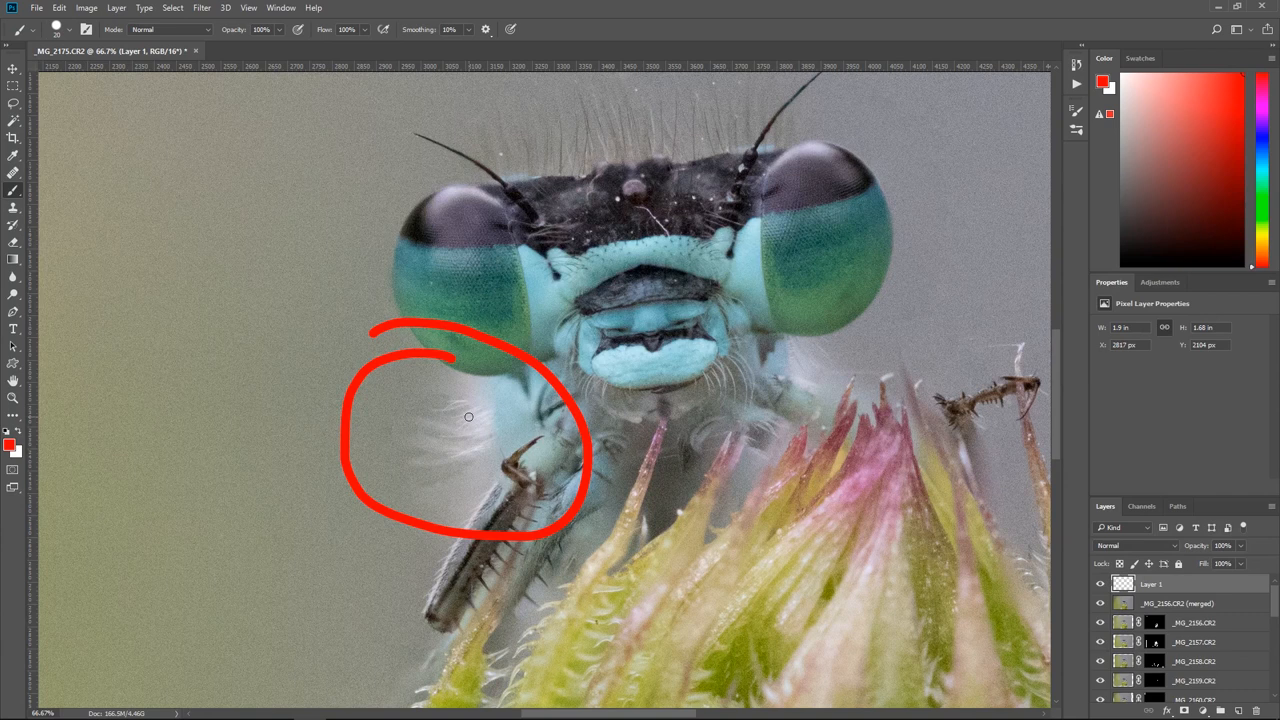
drag(700, 400, 735, 475)
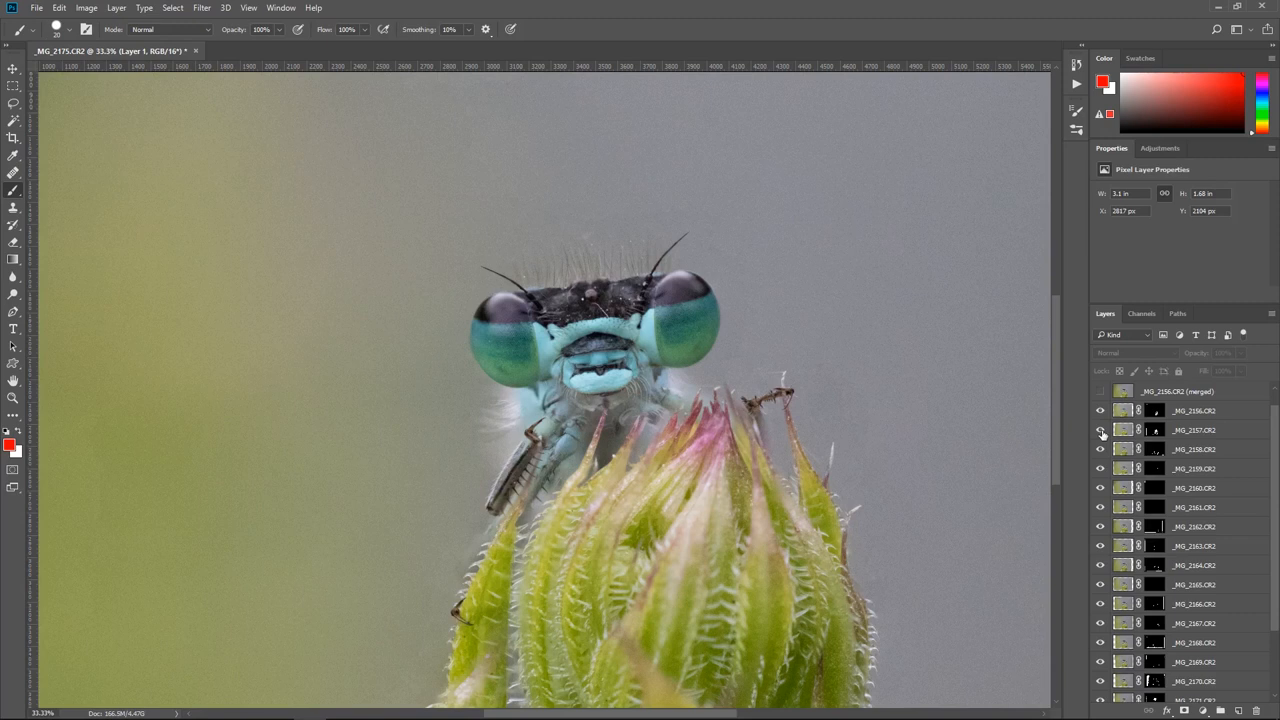
Solo source layers and paint the stray blurred patch out of the _MG_2175.CR2 mask
click(1101, 526)
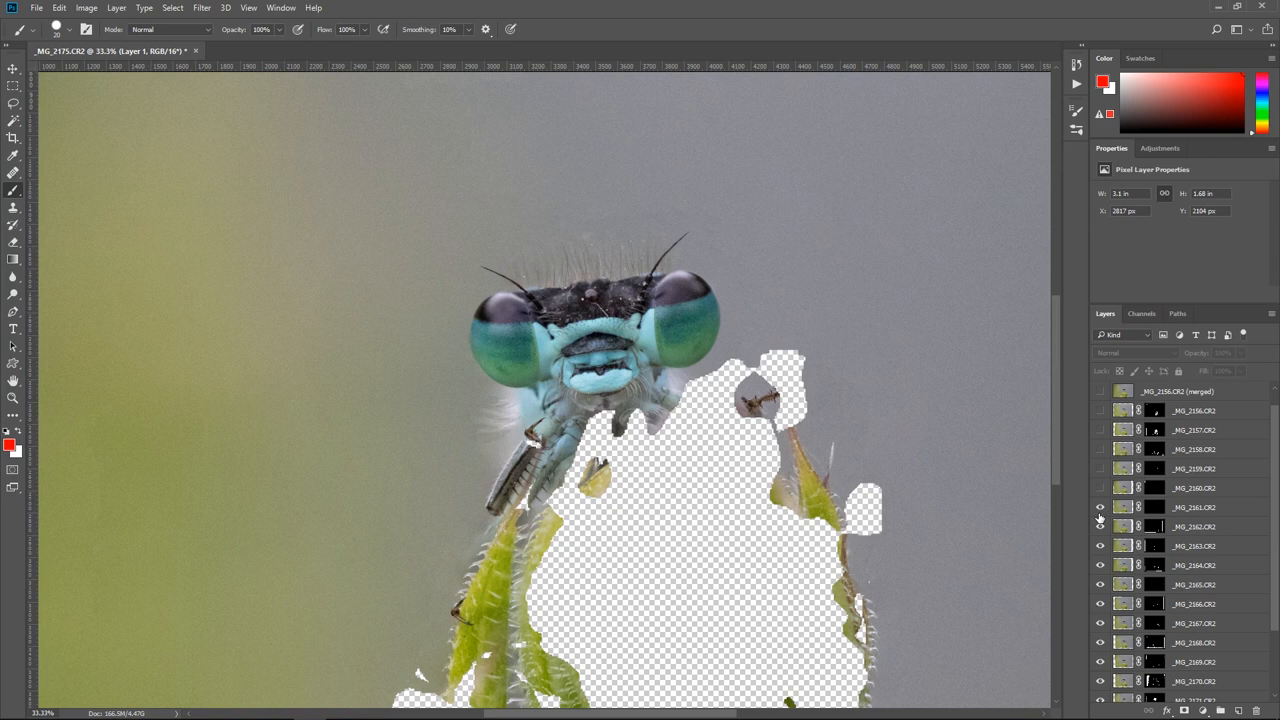
click(1100, 584)
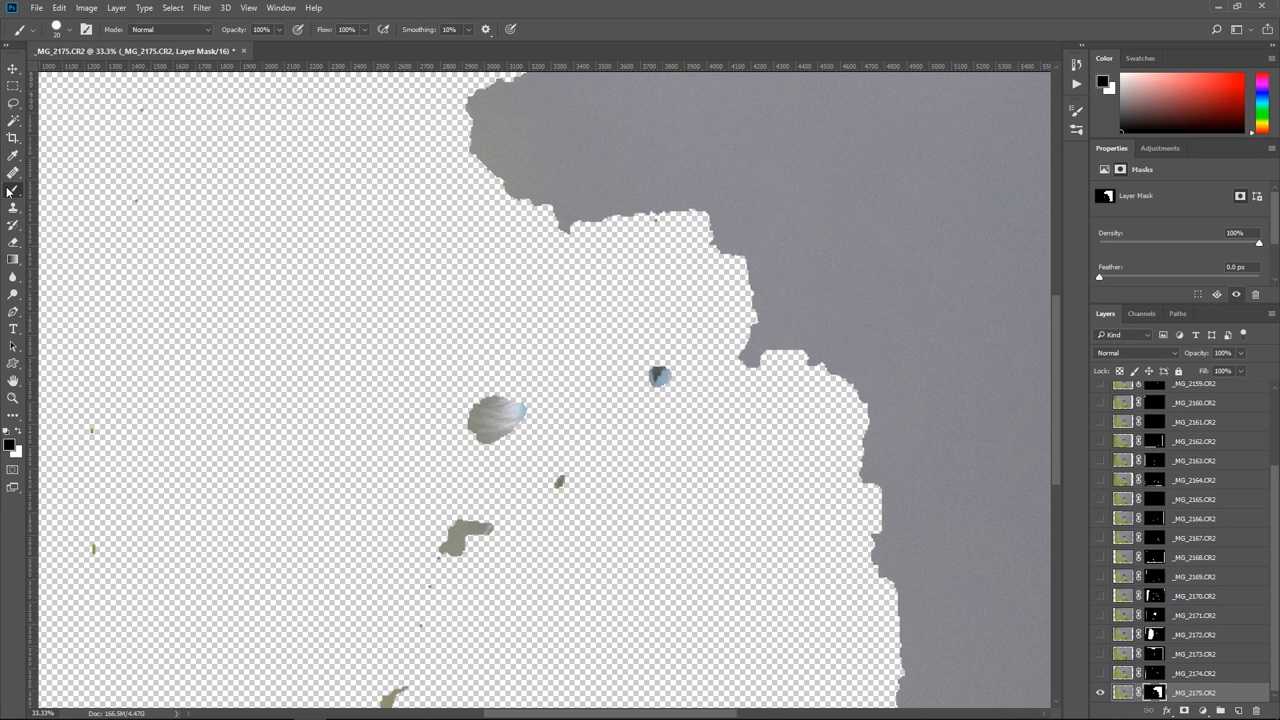
click(500, 415)
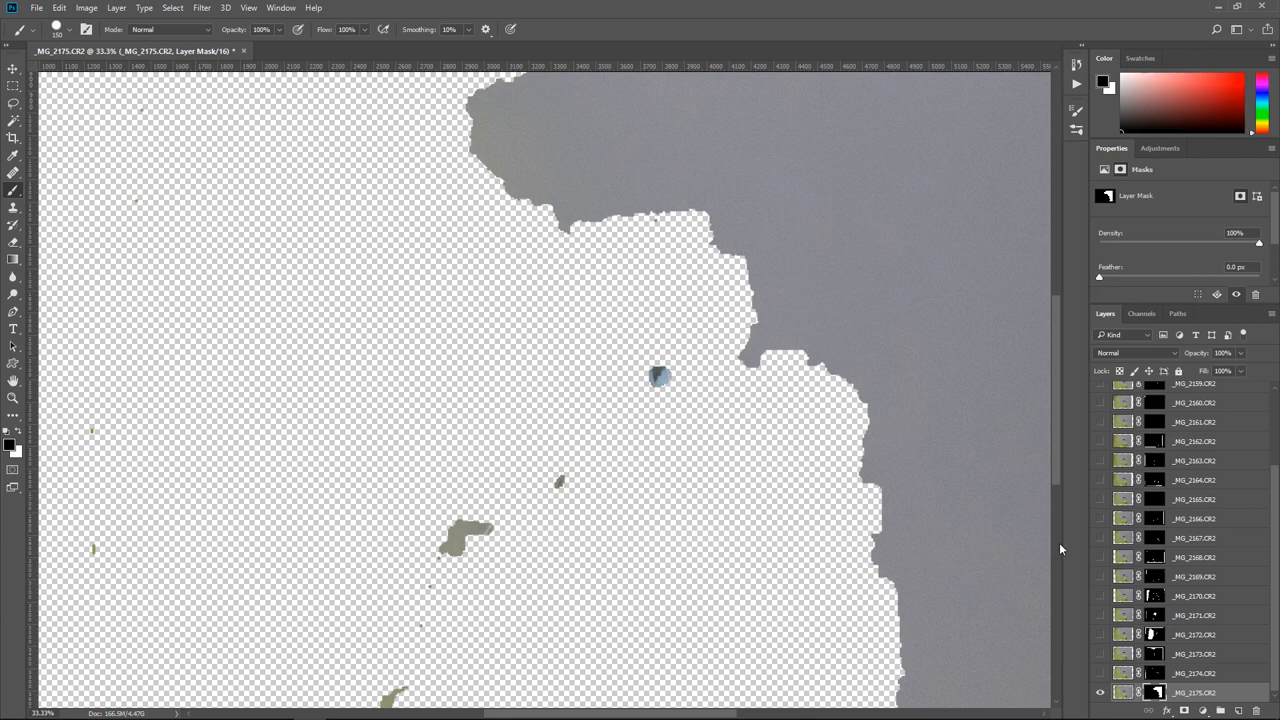
click(1100, 615)
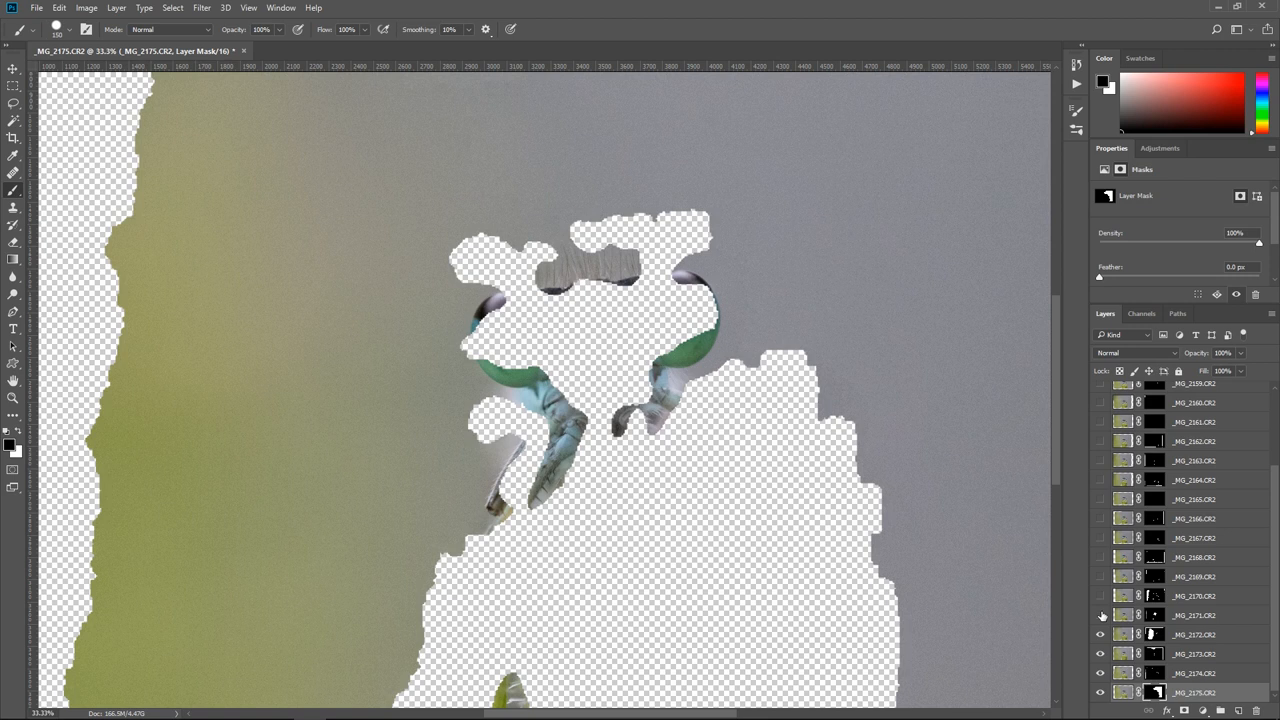
click(1100, 615)
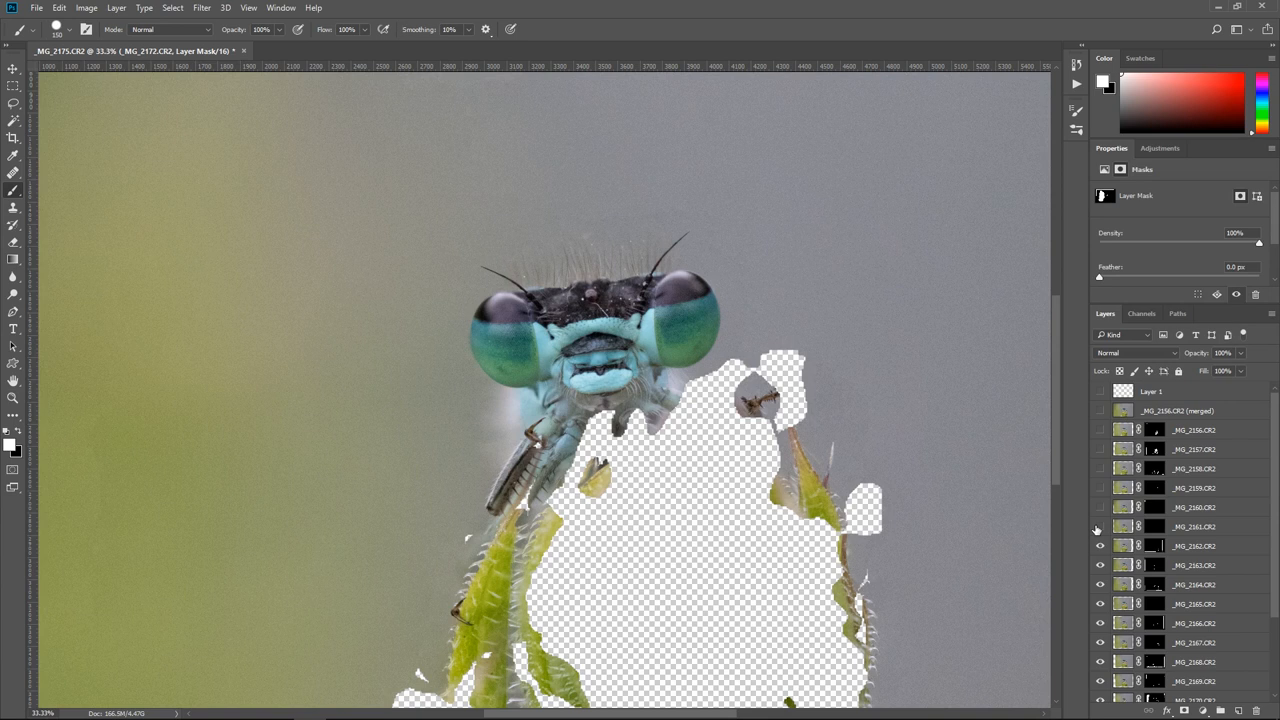
Turn the remaining hidden source layers back on to restore the full stack
click(1100, 526)
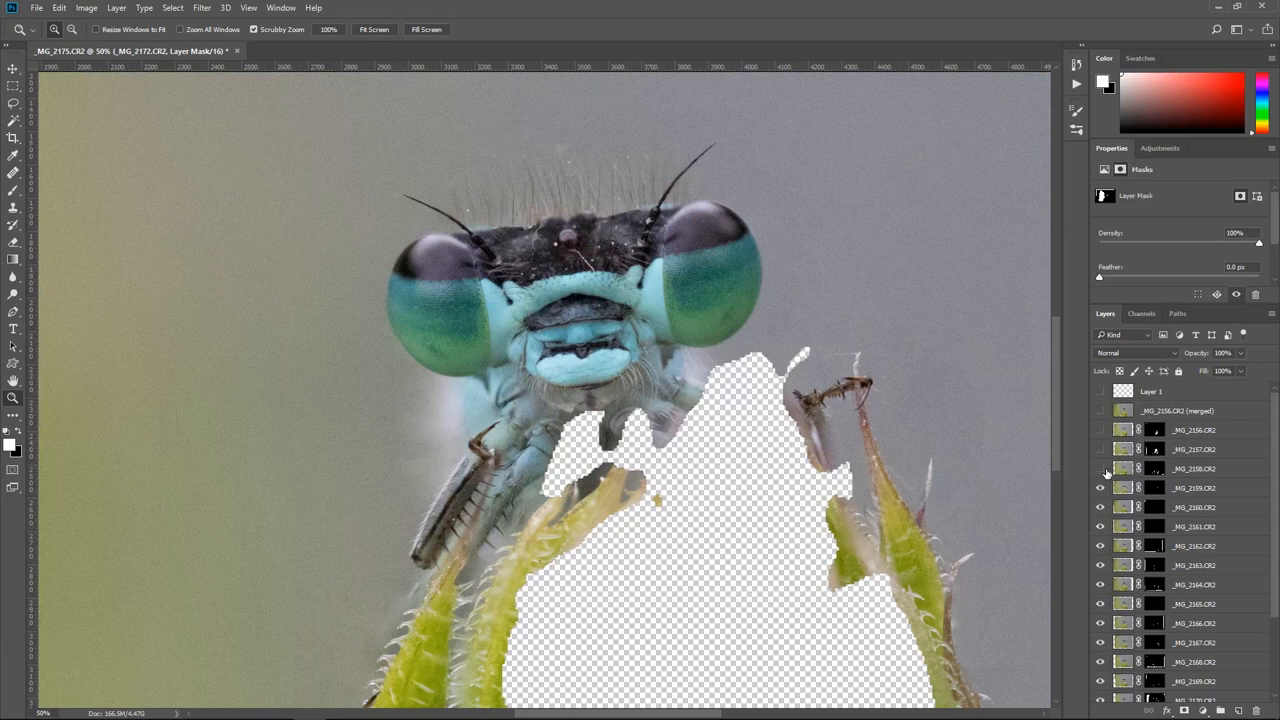
click(1101, 449)
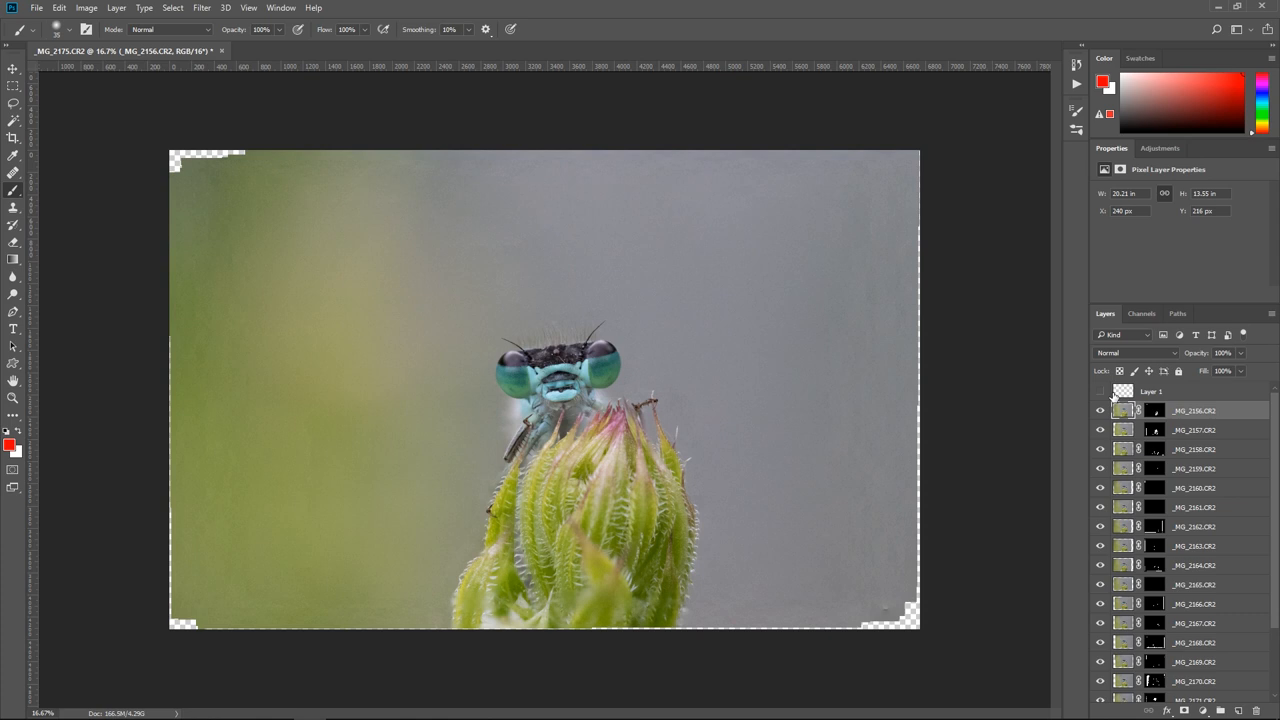
Rename Layer 1 to 'edits' and zoom in on the damselfly's head
double_click(1151, 391)
text(edits)
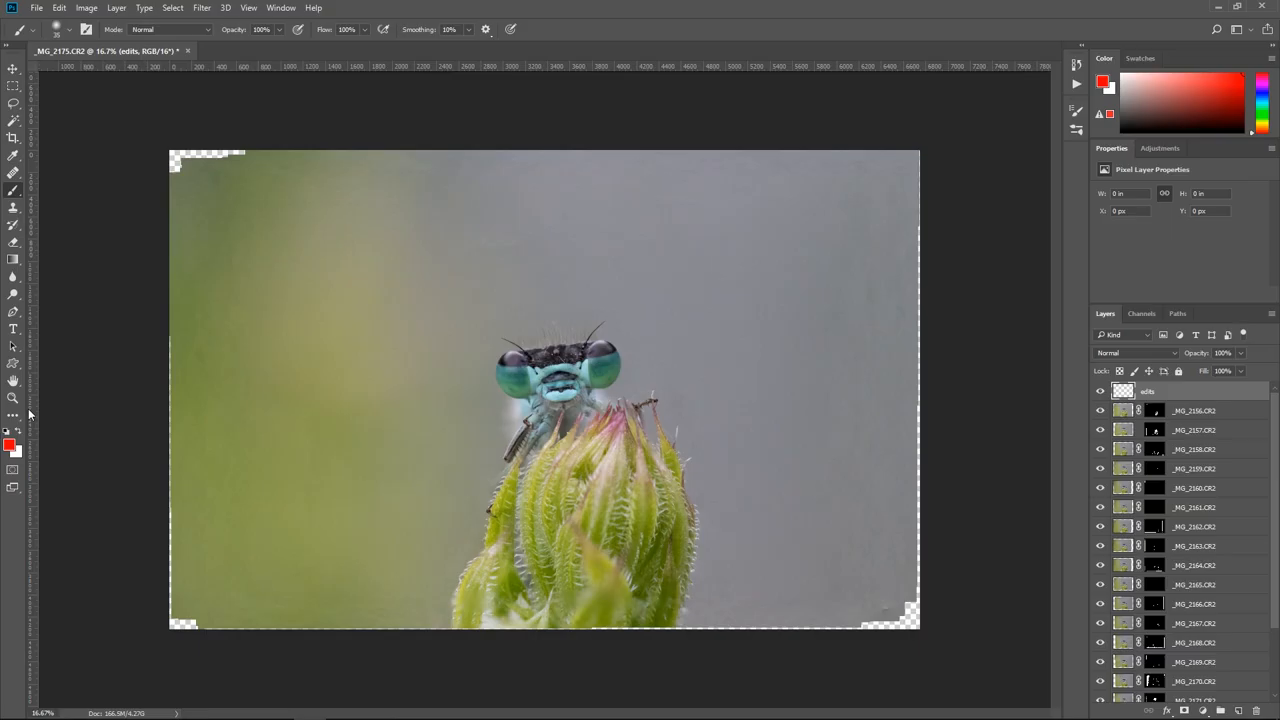
click(13, 398)
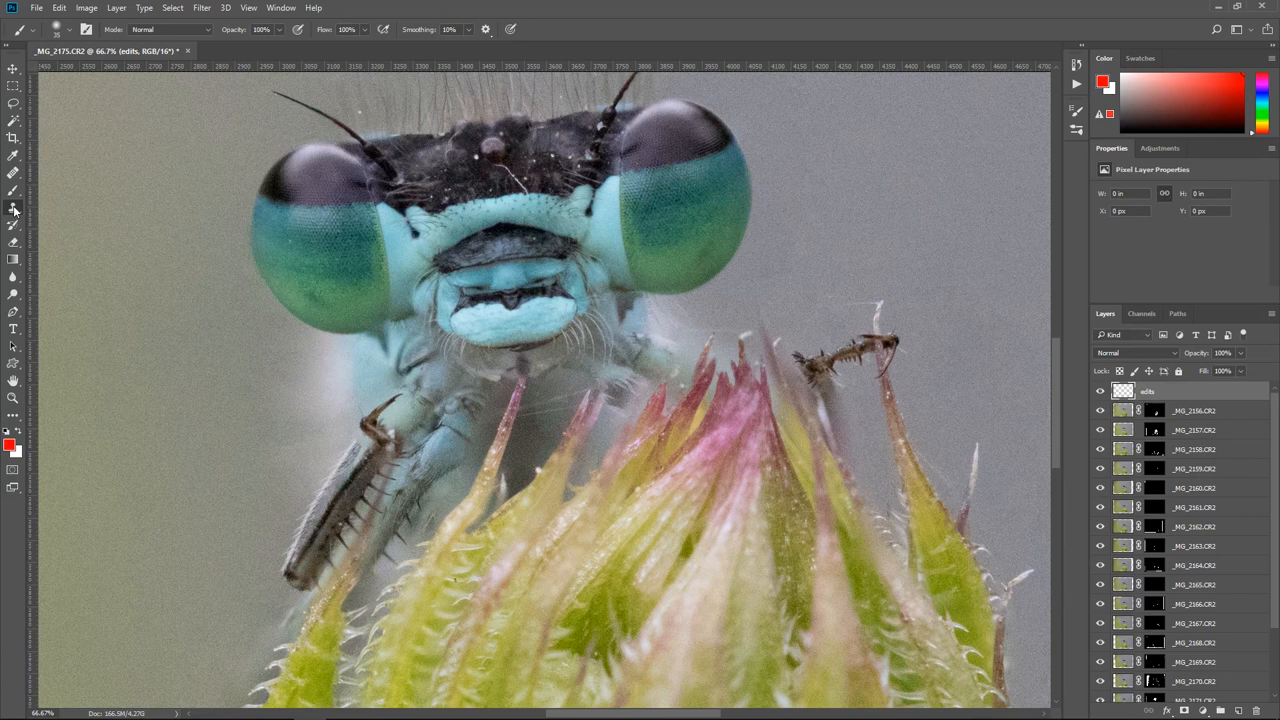
Clone Stamp clean pixels over the halo beside the body, sampling Current & Below
click(14, 222)
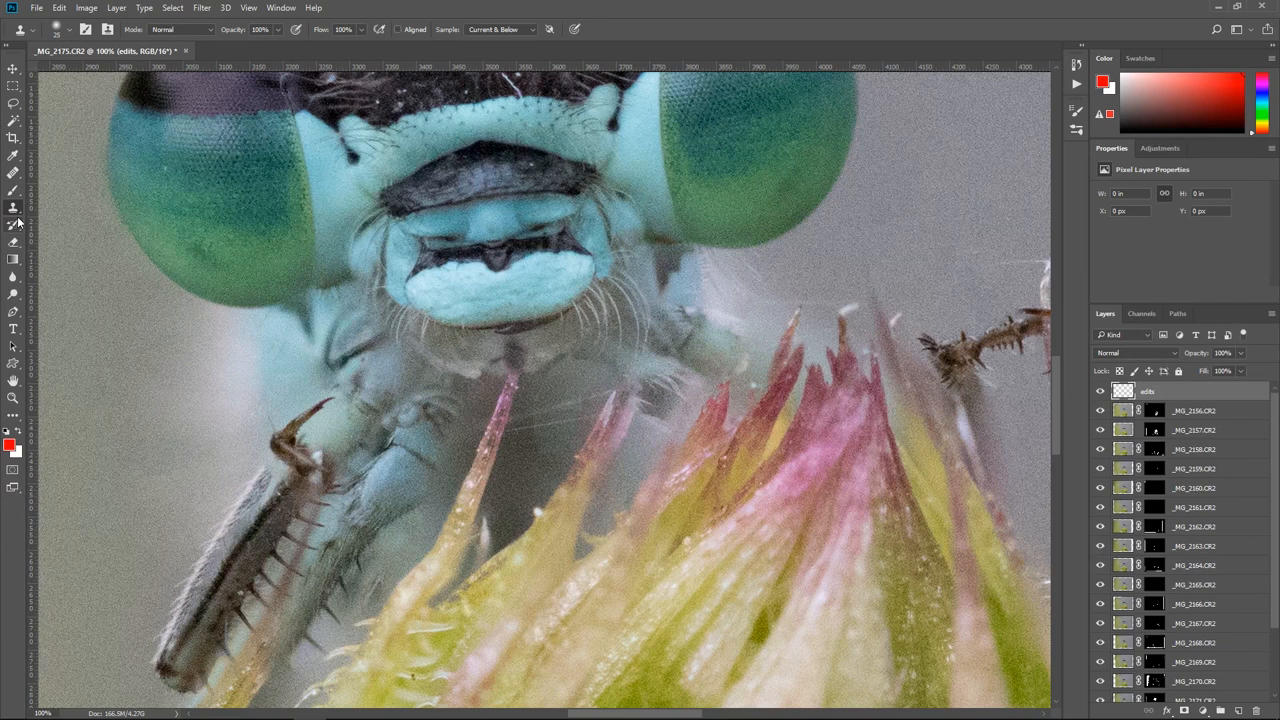
click(13, 224)
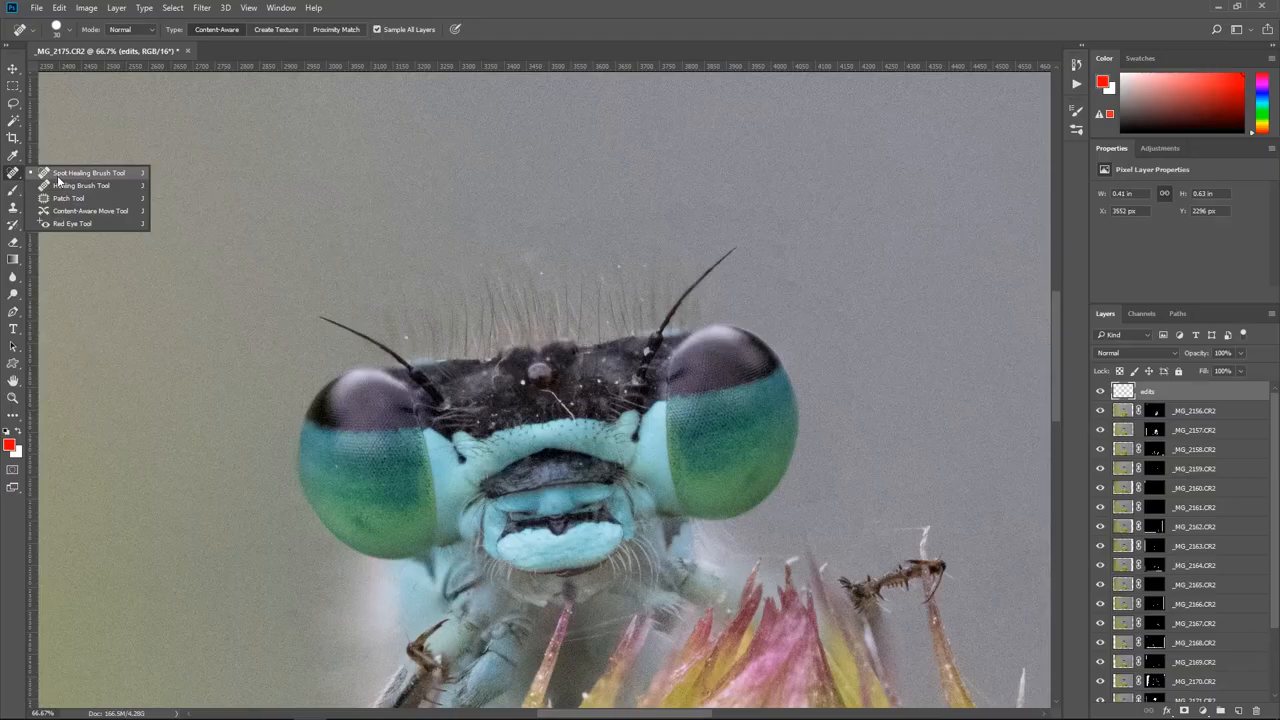
Spot-heal the dark speck above the head with Sample All Layers enabled
click(88, 172)
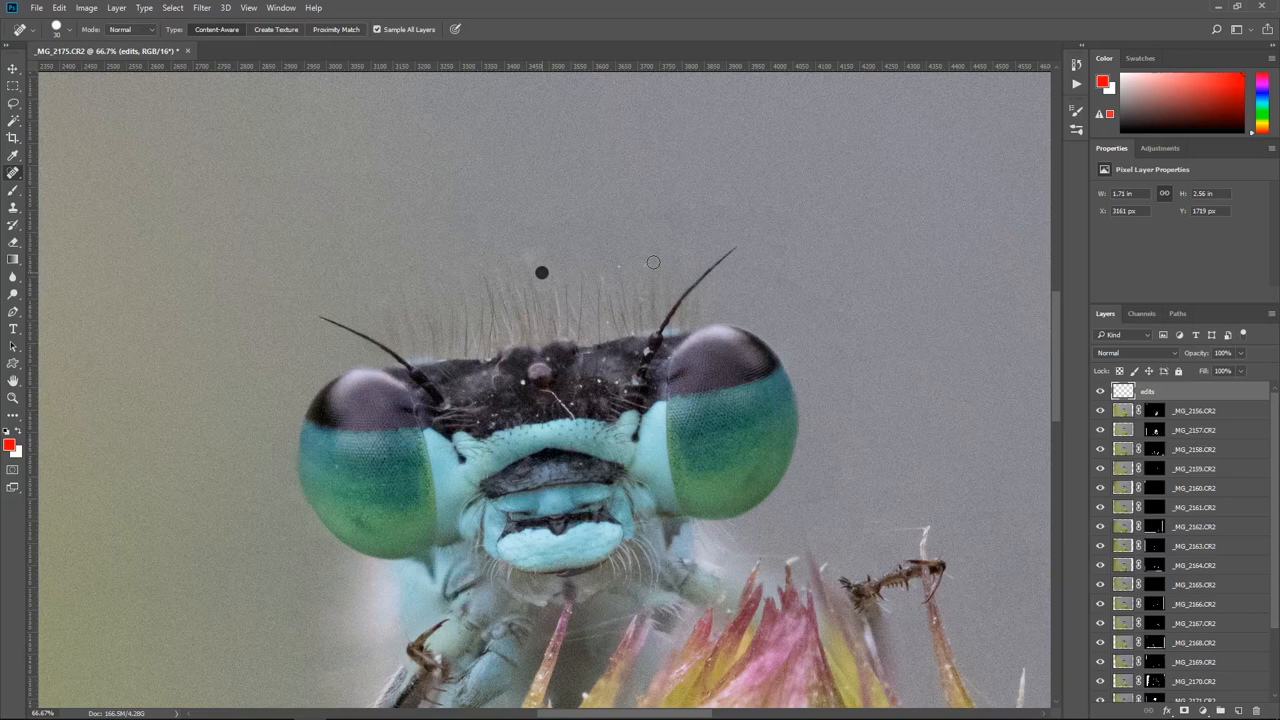
click(541, 272)
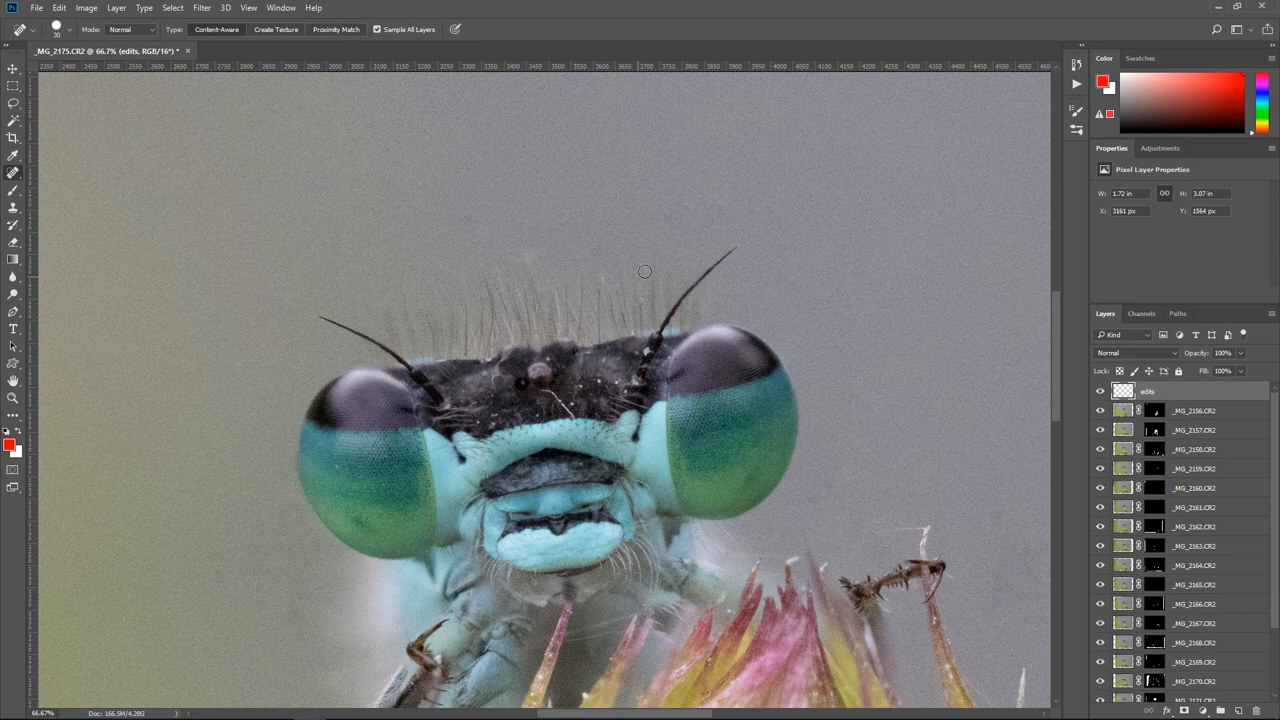